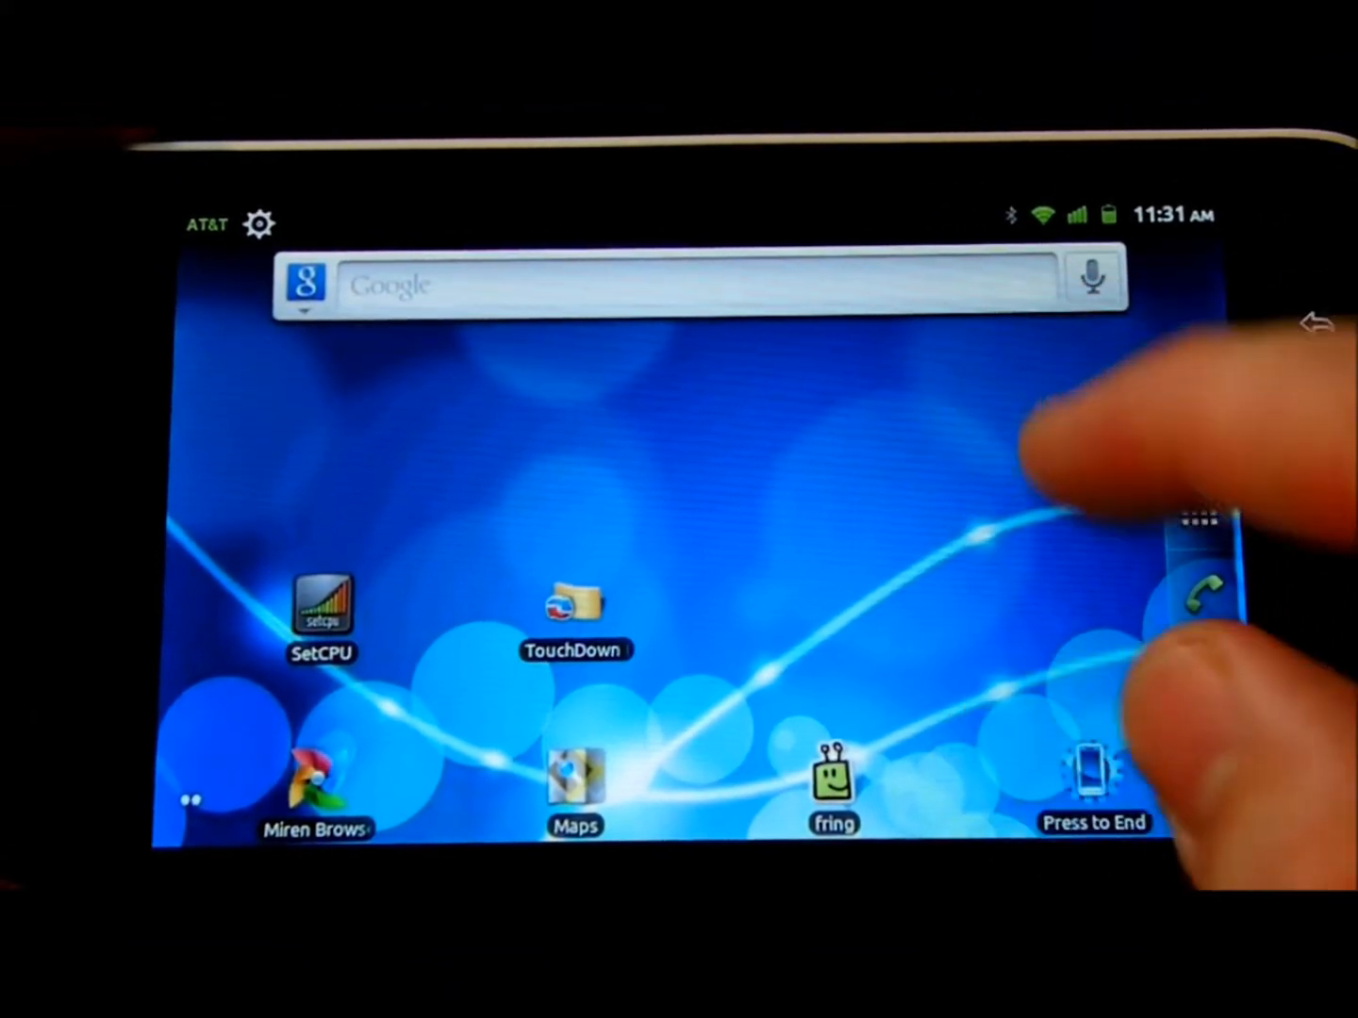
Step: Open Google Maps on a street map, then bring up the home launcher chooser
{"action": "left_click", "coordinate": [320, 603]}
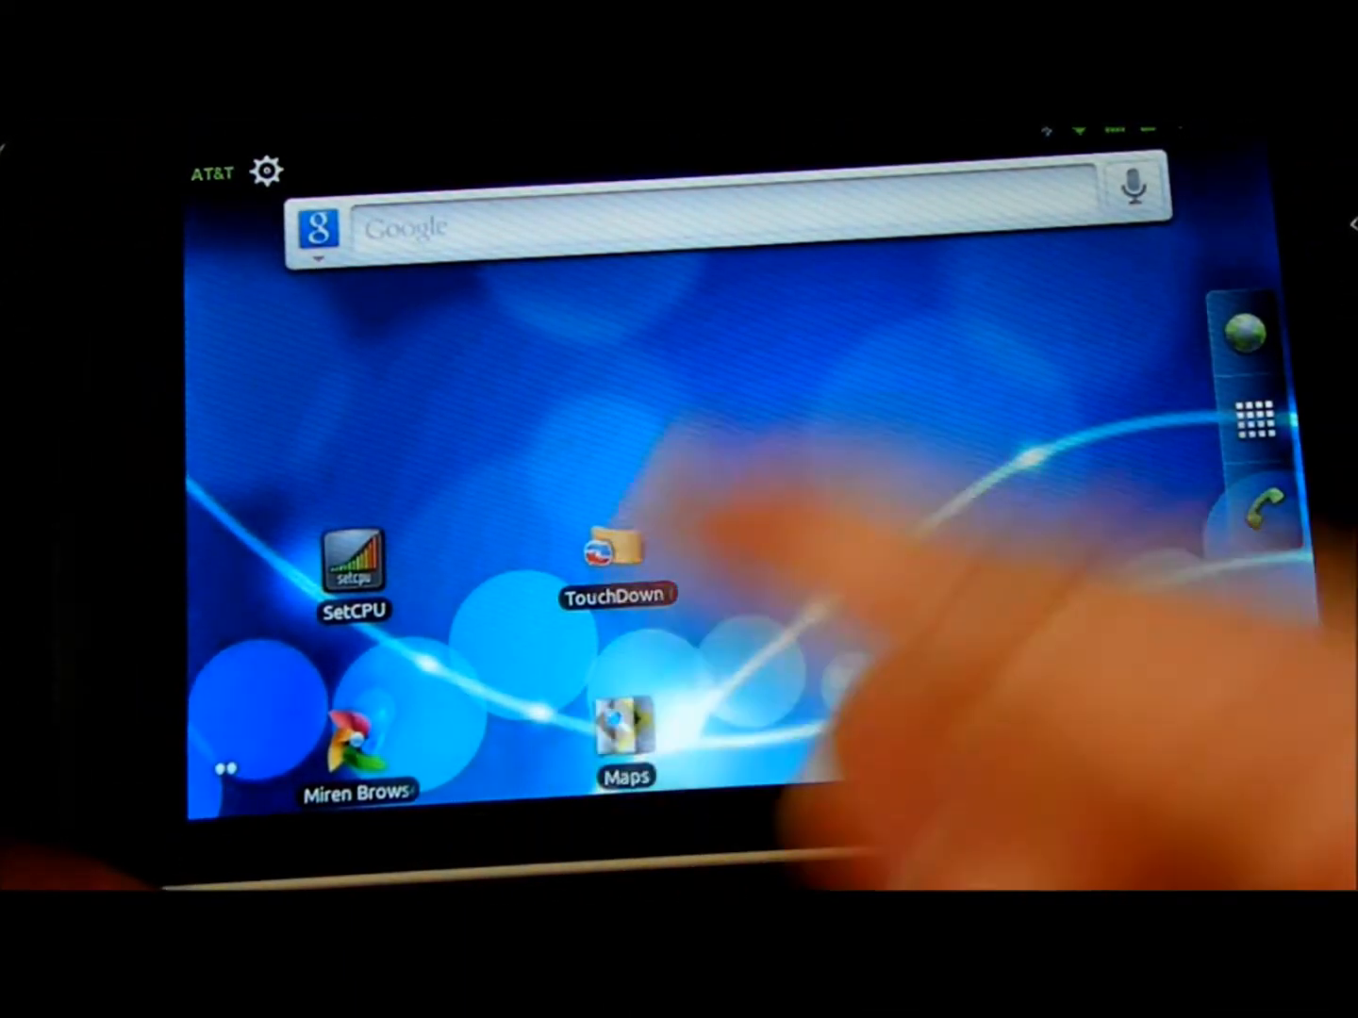
{"action": "left_click", "coordinate": [626, 745]}
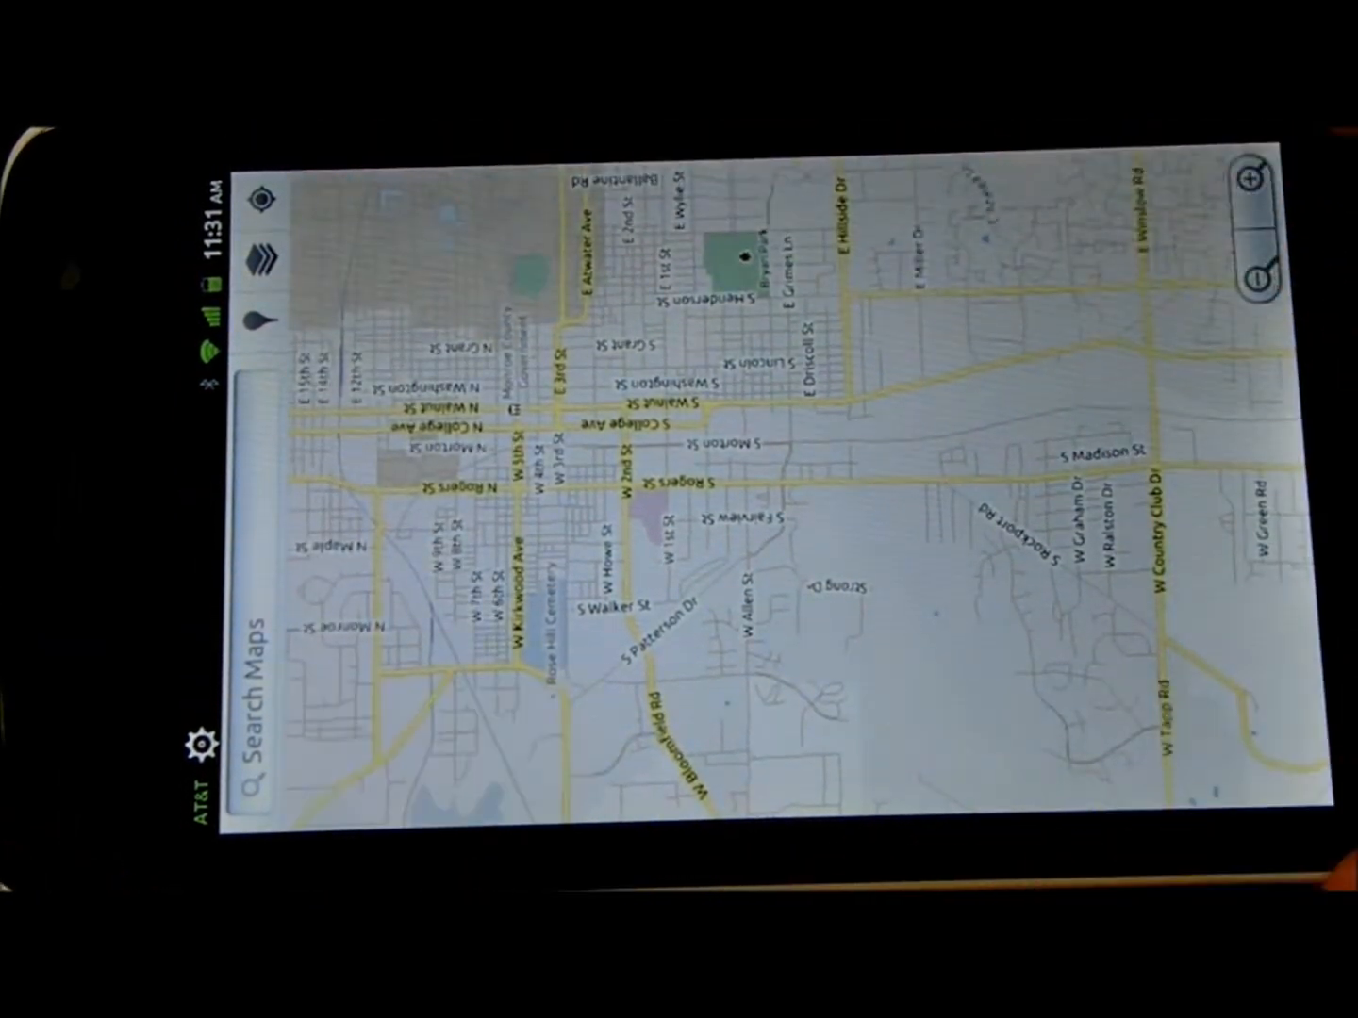
{"action": "left_click", "coordinate": [262, 196]}
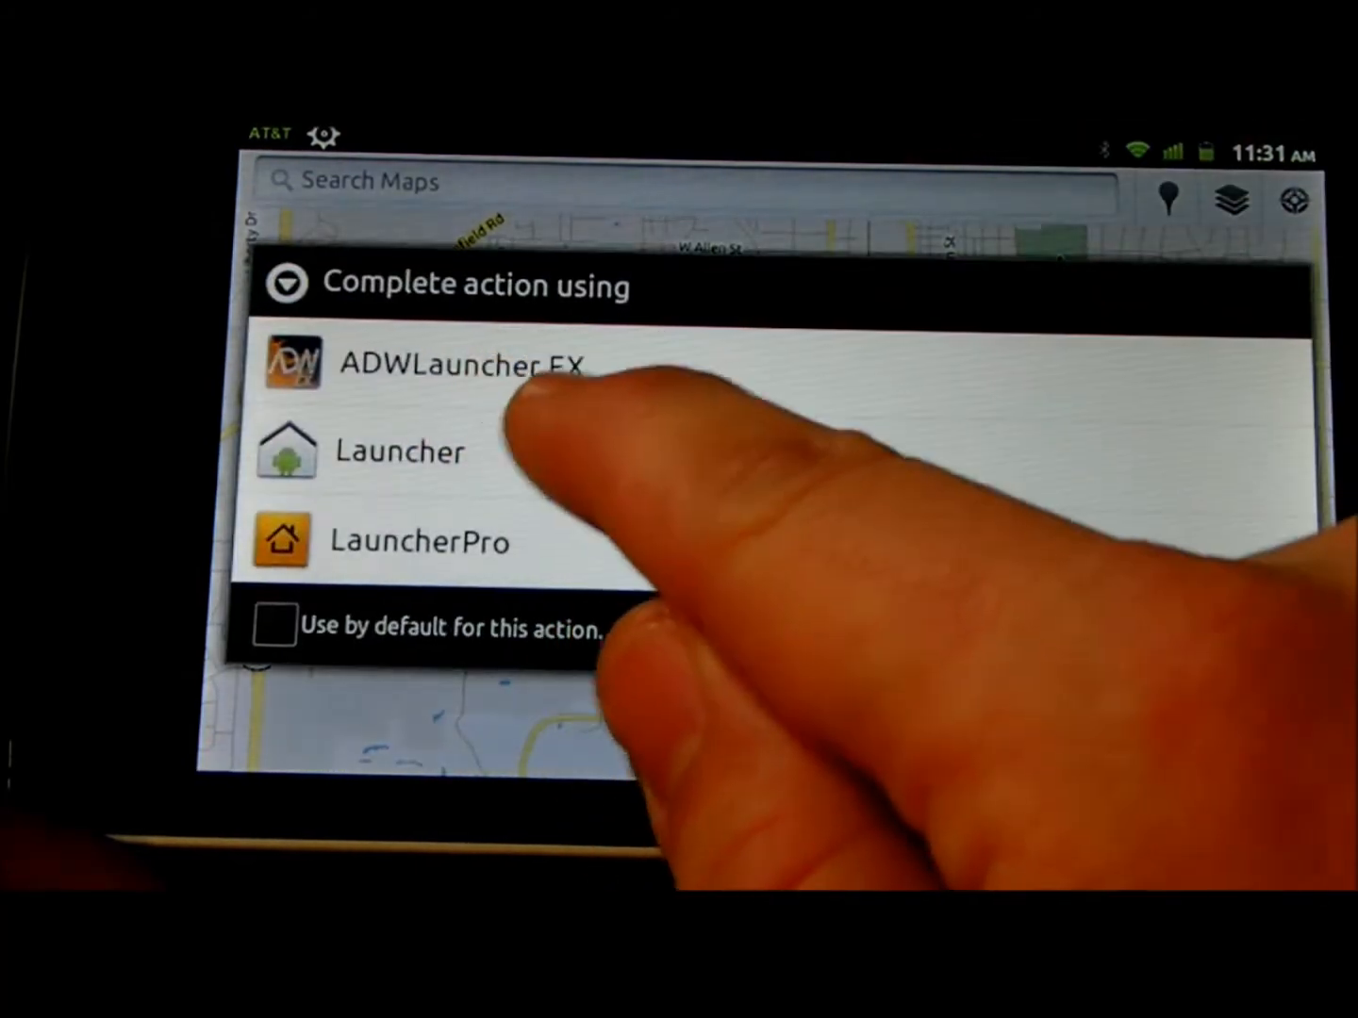
Step: Choose the stock Launcher home screen with weather and date widgets, then reopen the launcher chooser
{"action": "left_click", "coordinate": [399, 450]}
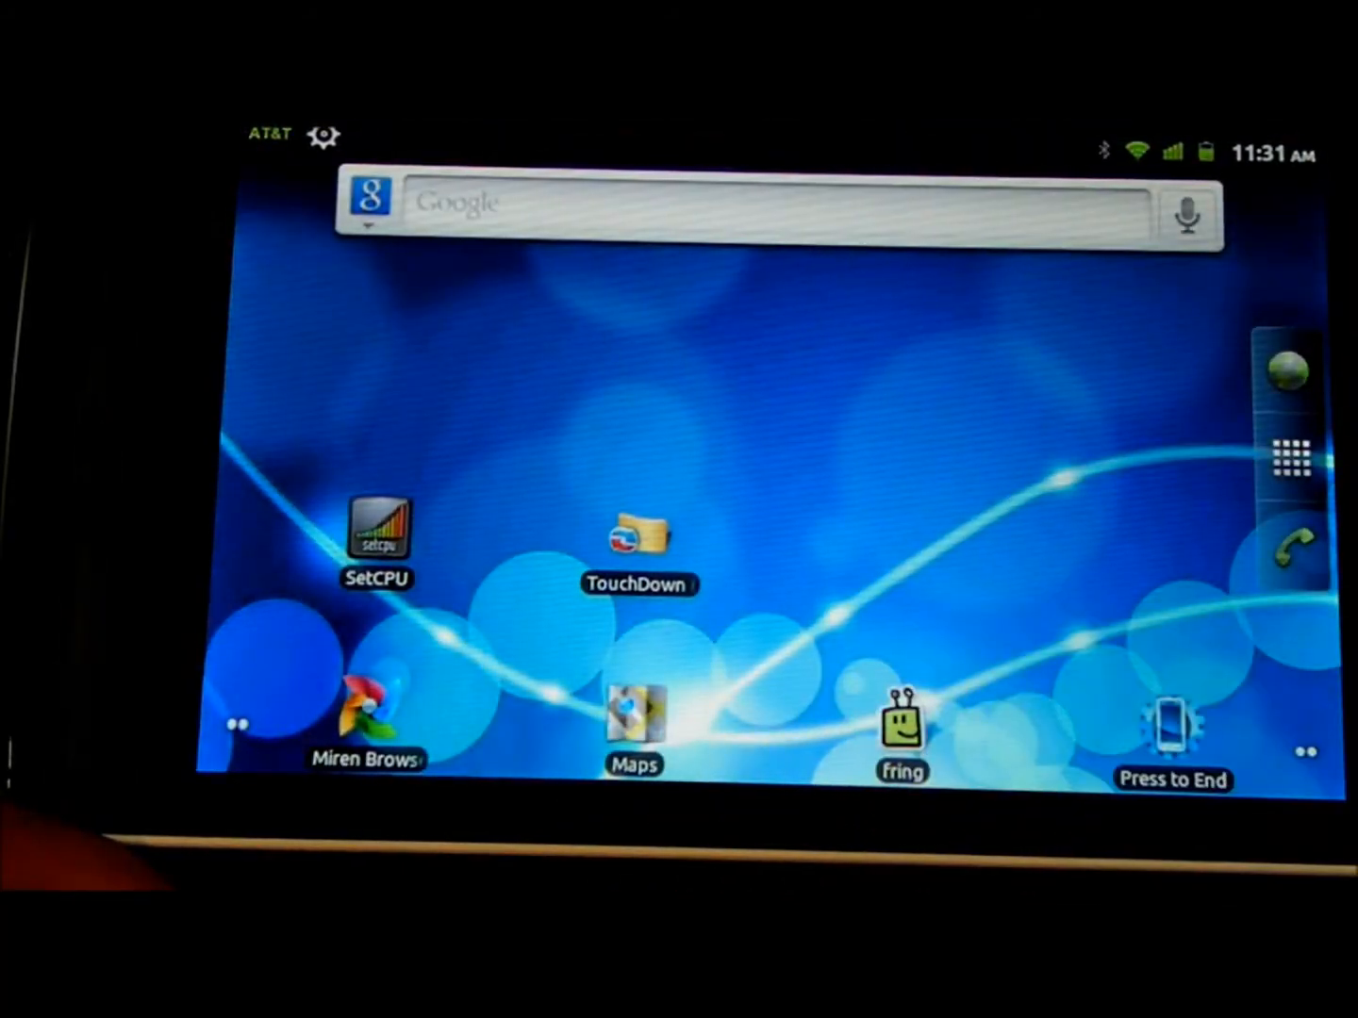
{"action": "left_click", "coordinate": [902, 721]}
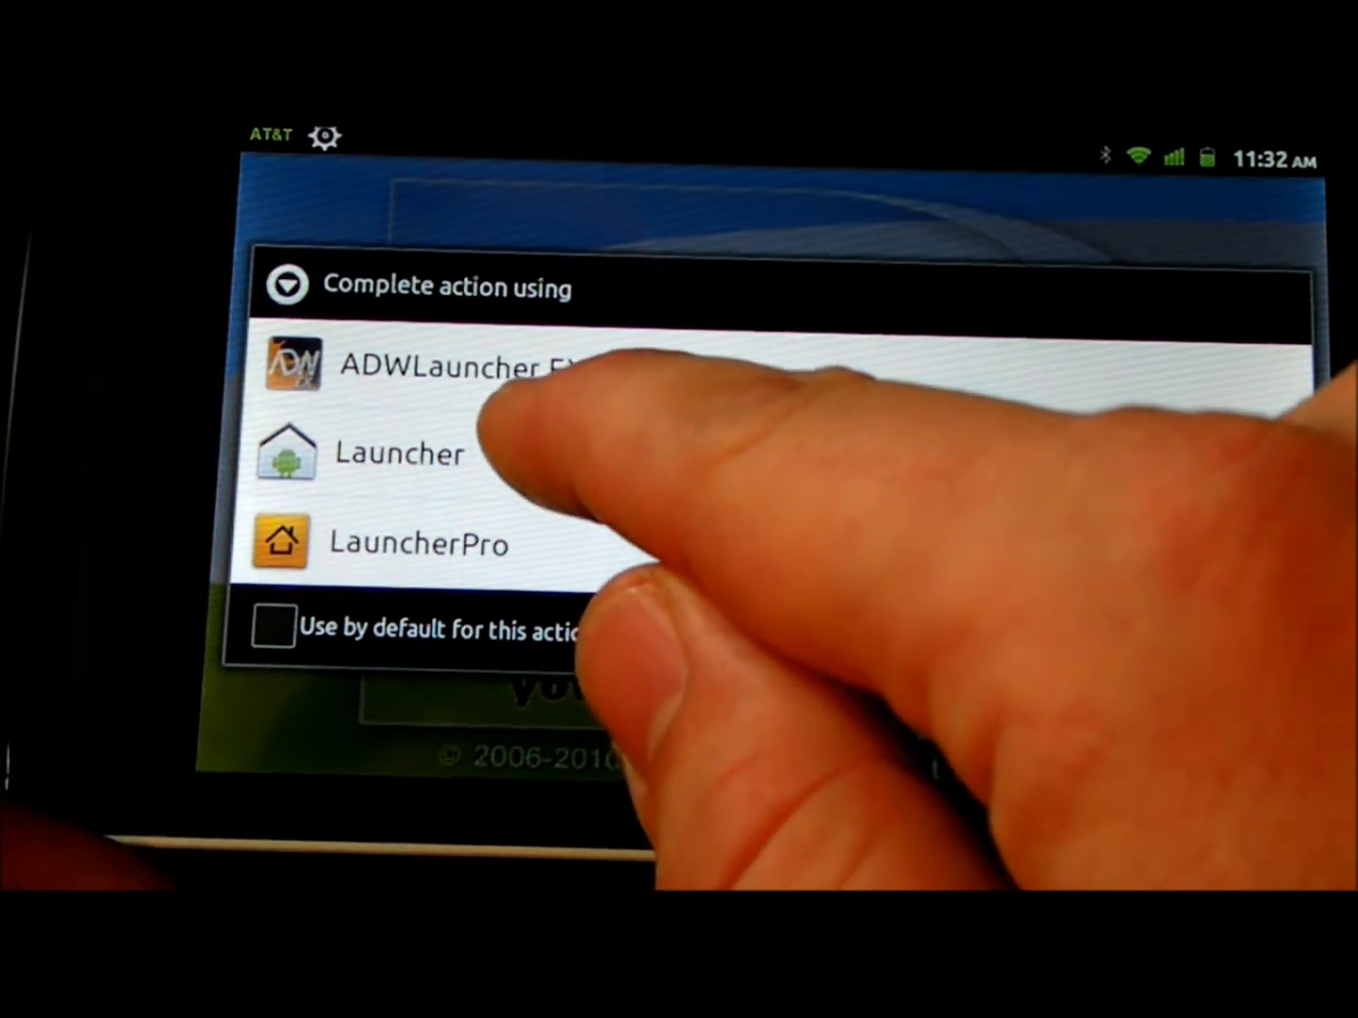
{"action": "left_click", "coordinate": [396, 452]}
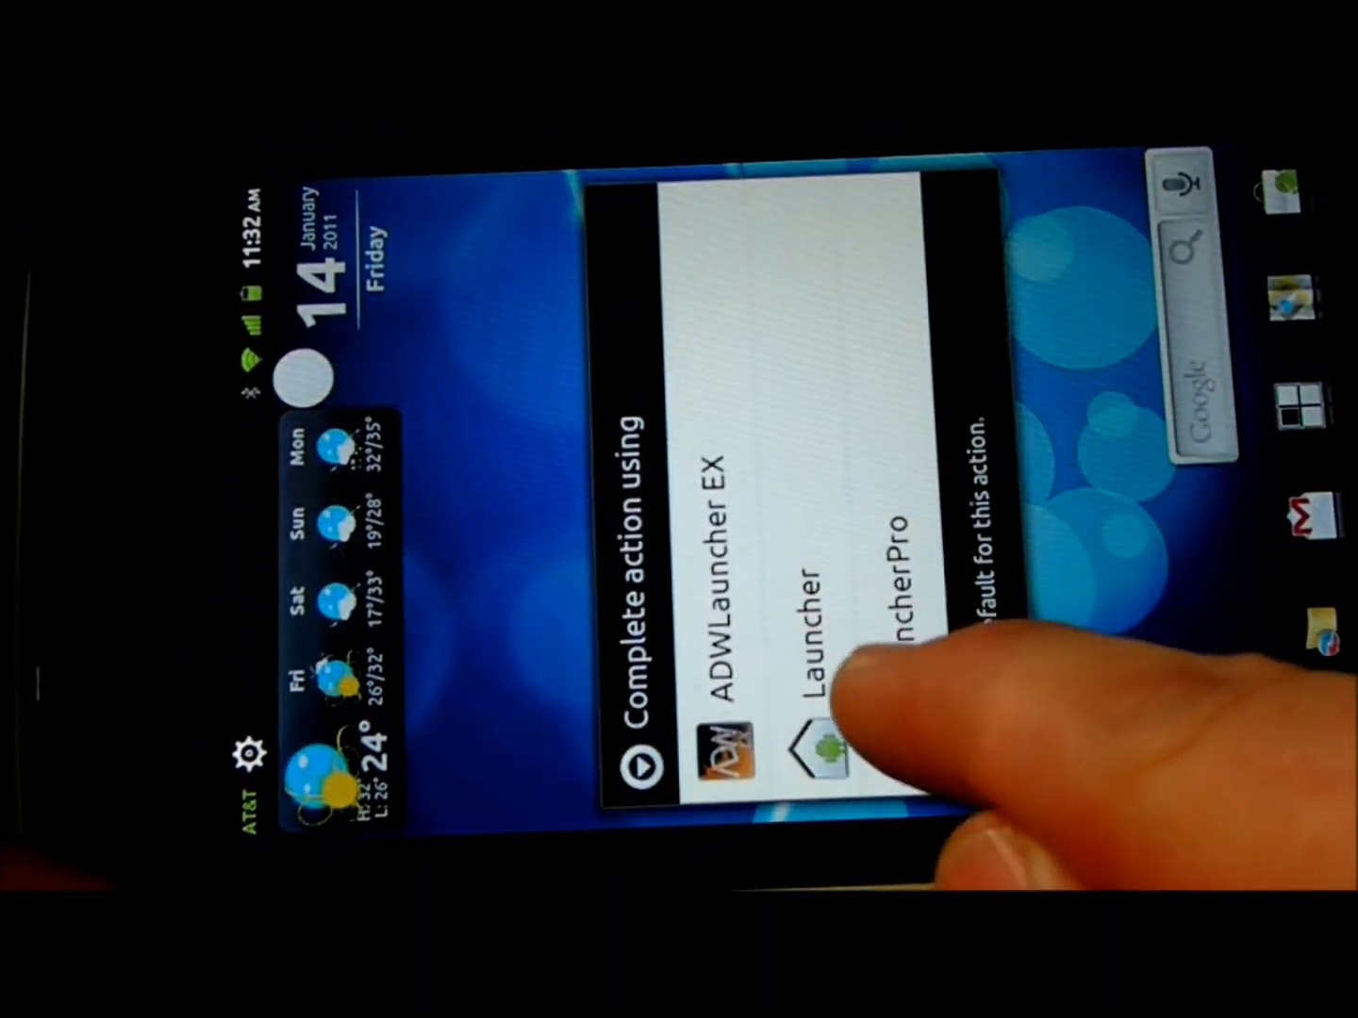
Step: Choose LauncherPro as home screen and show its app drawer grid of installed apps
{"action": "left_click", "coordinate": [824, 745]}
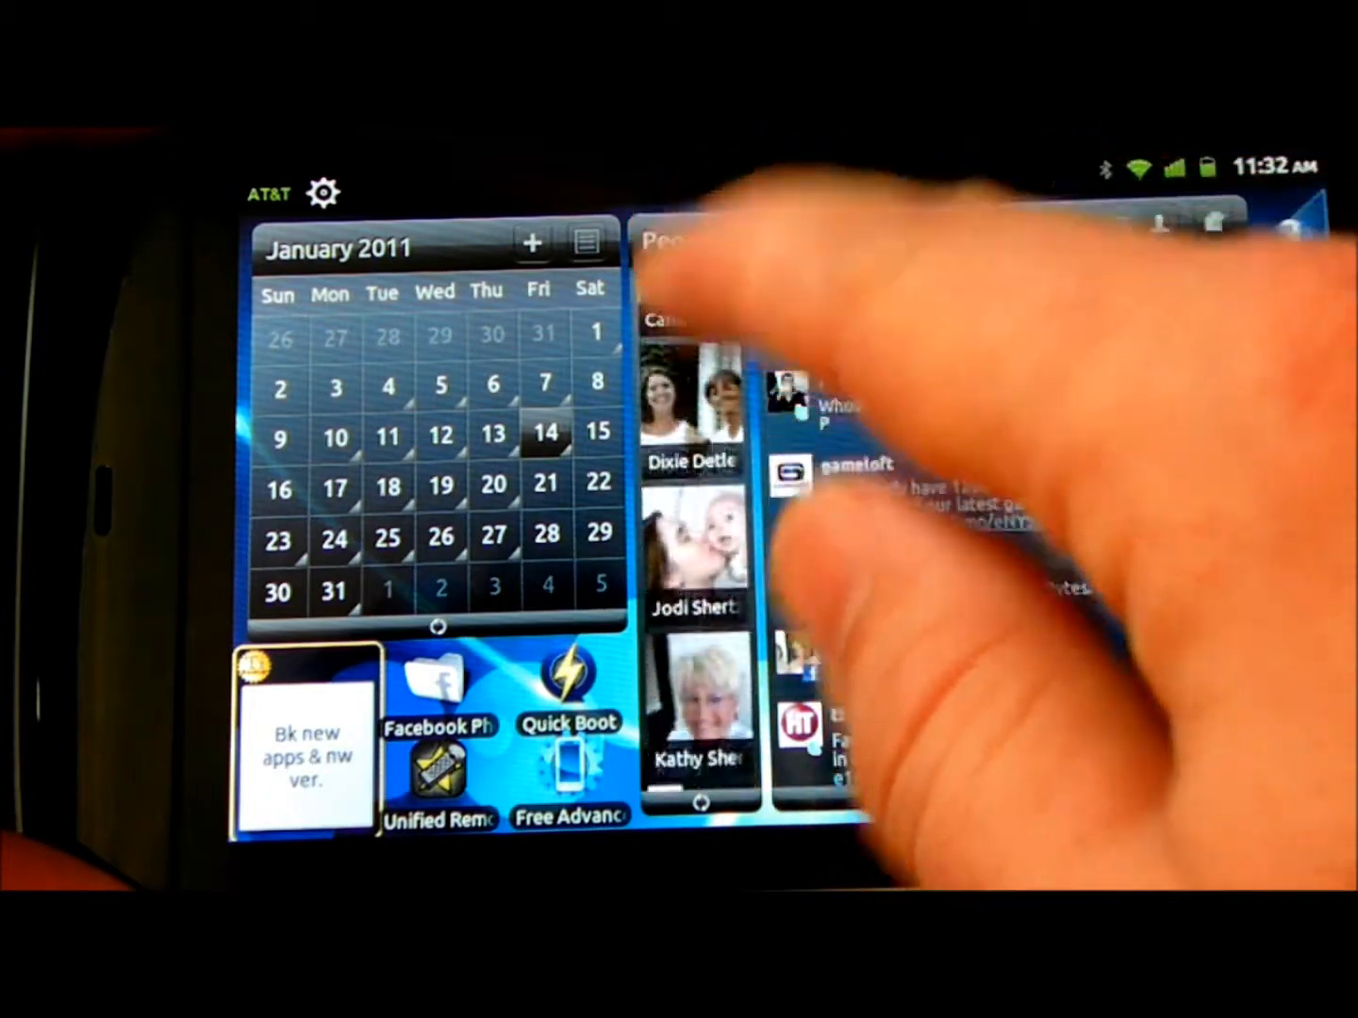
{"action": "left_click", "coordinate": [585, 242]}
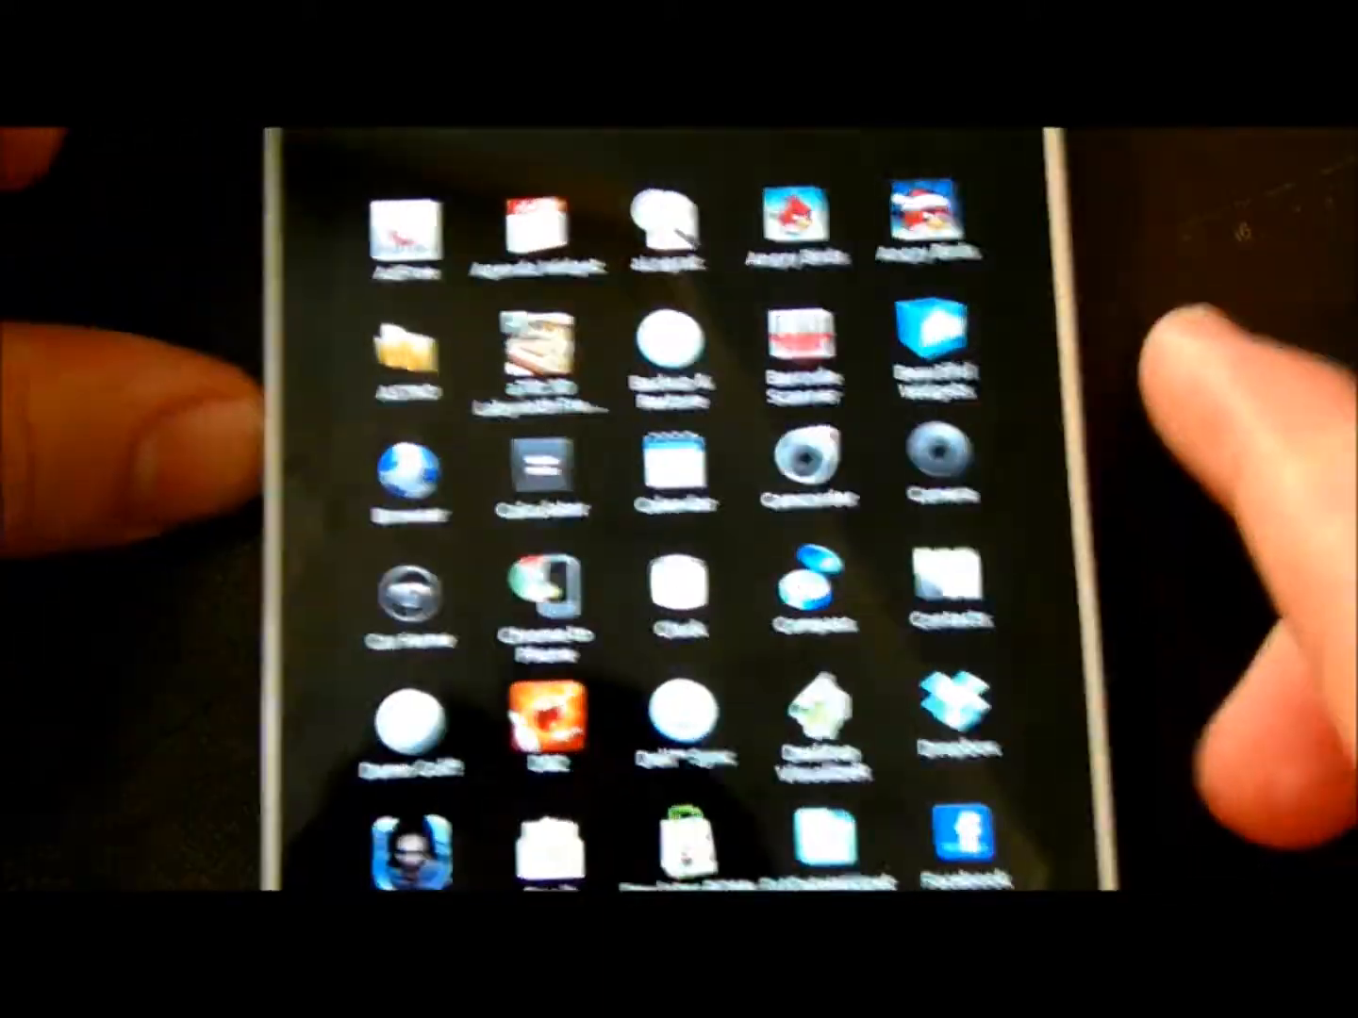
Step: Scroll the ADWLauncher EX app drawer to reach and launch Miren Browser
{"action": "scroll", "scroll_direction": "down", "scroll_amount": 3}
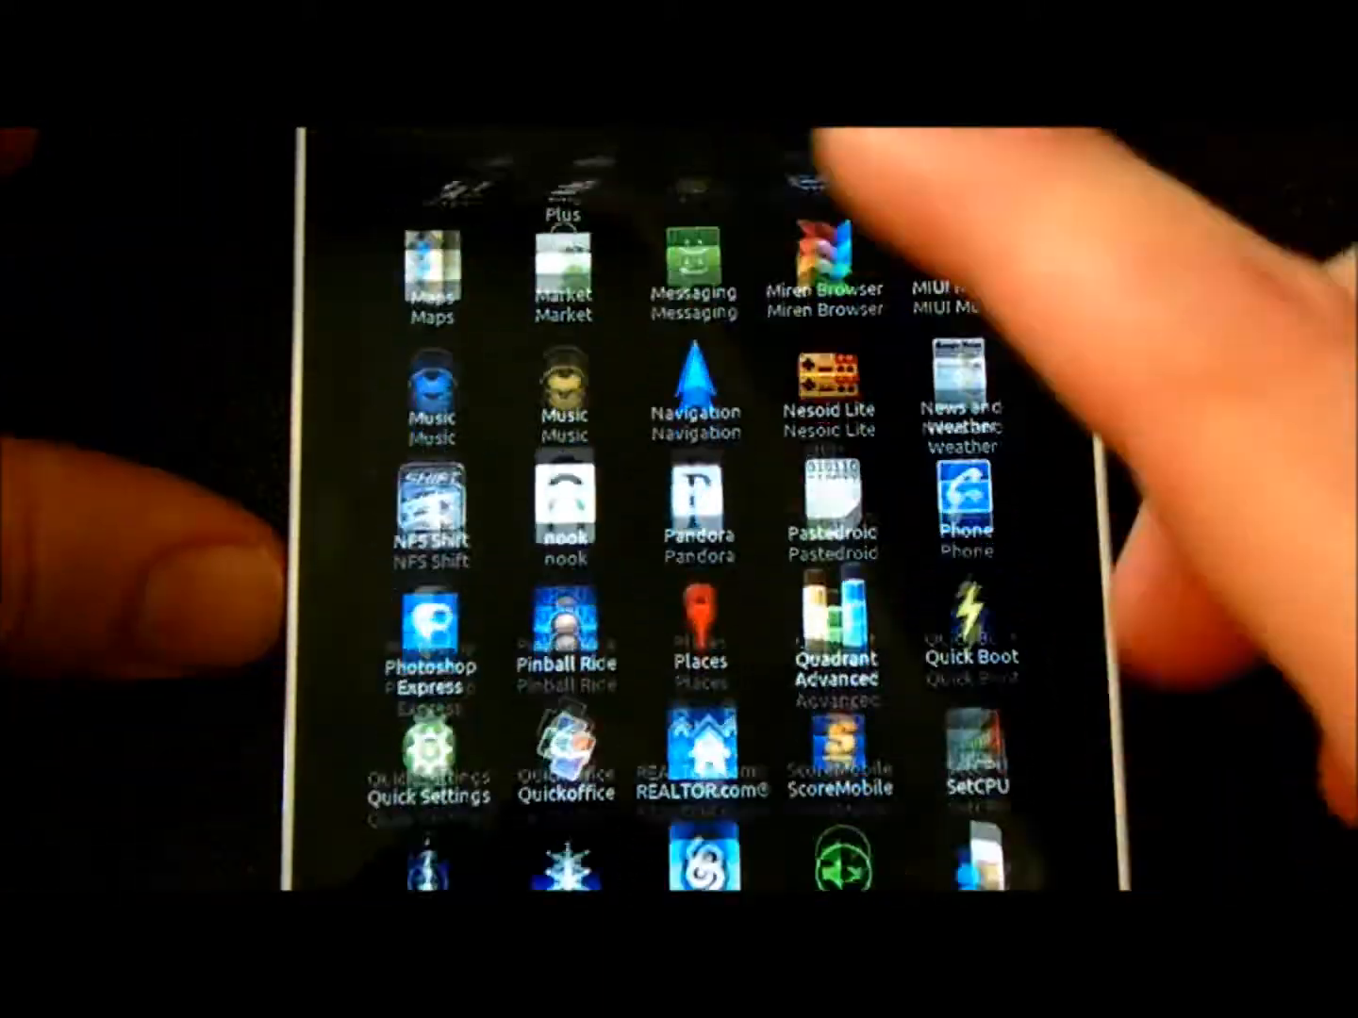
{"action": "scroll", "scroll_direction": "down", "scroll_amount": 3}
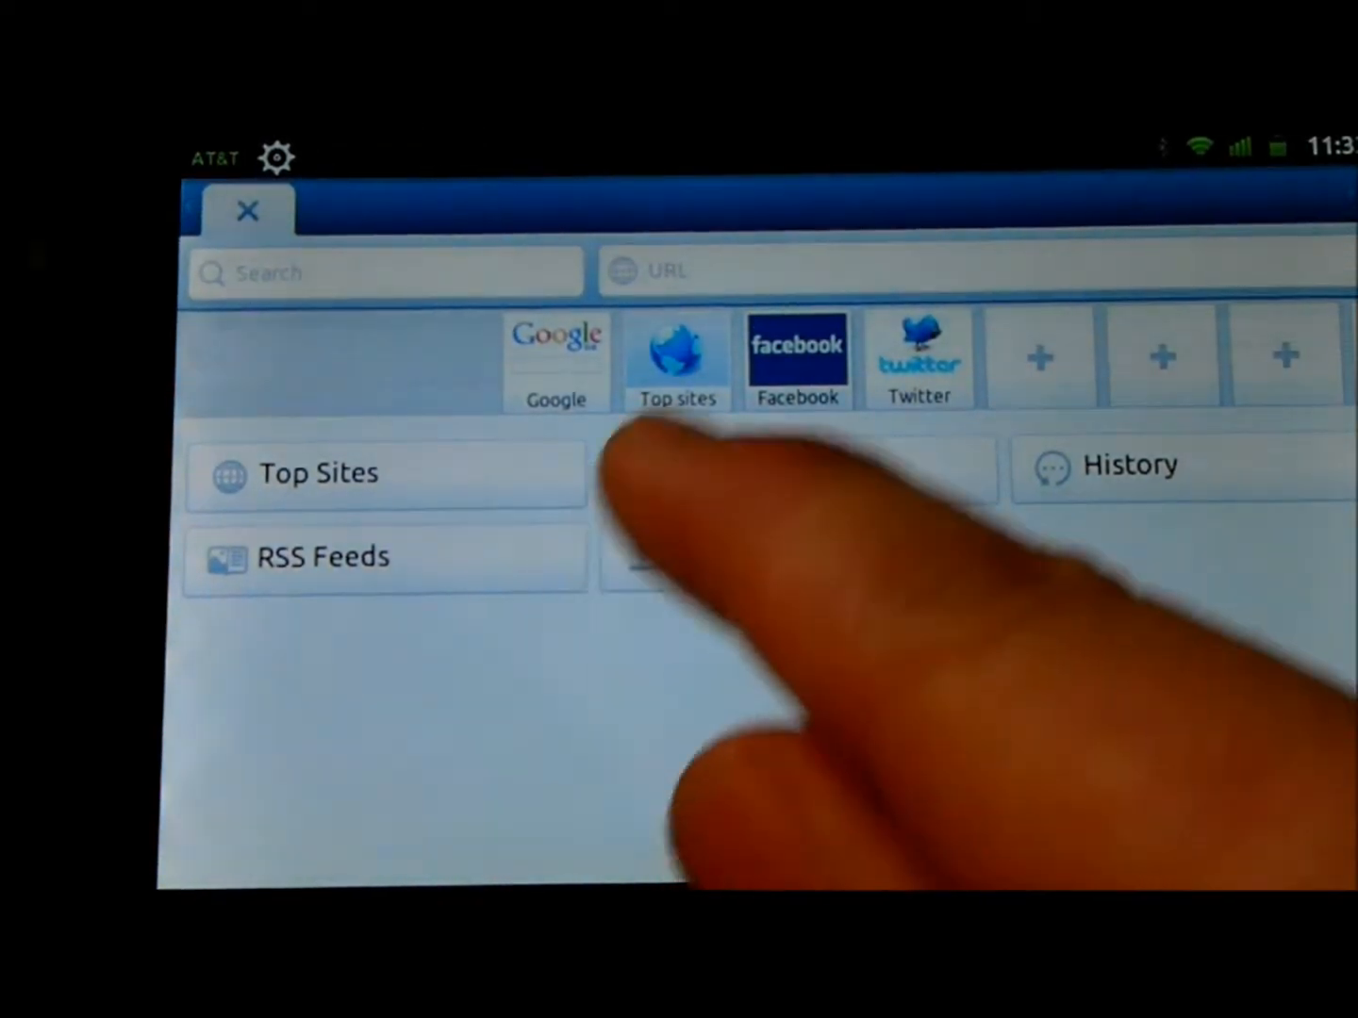
Step: Load Google from the speed-dial tile, then view Miren's Common Settings down to Clear Cache, Reset and About
{"action": "left_click", "coordinate": [795, 355]}
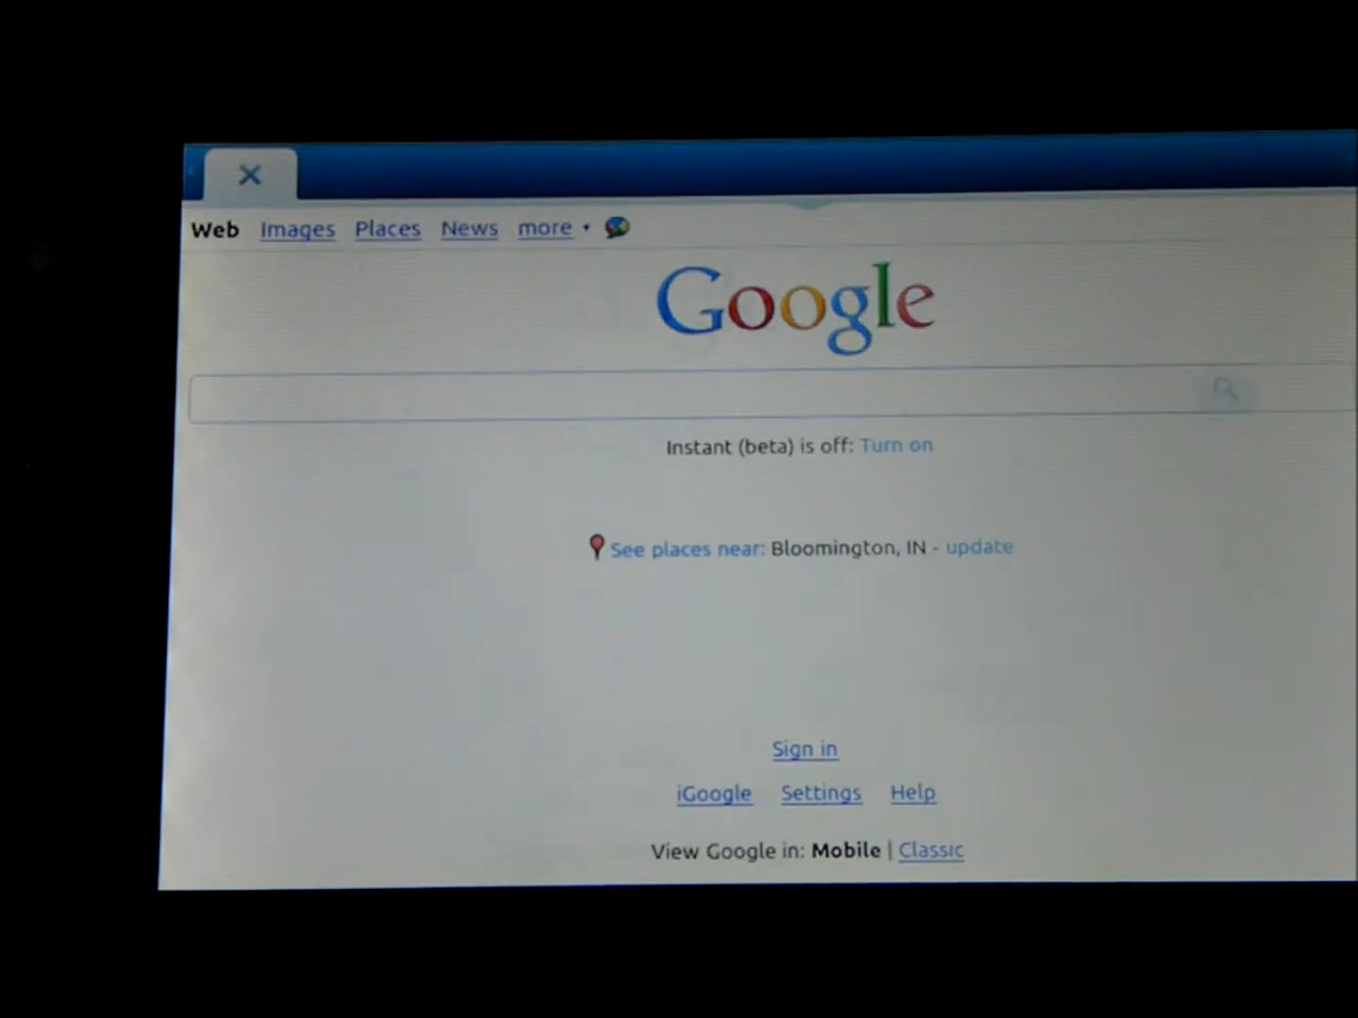
{"action": "left_click", "coordinate": [468, 228]}
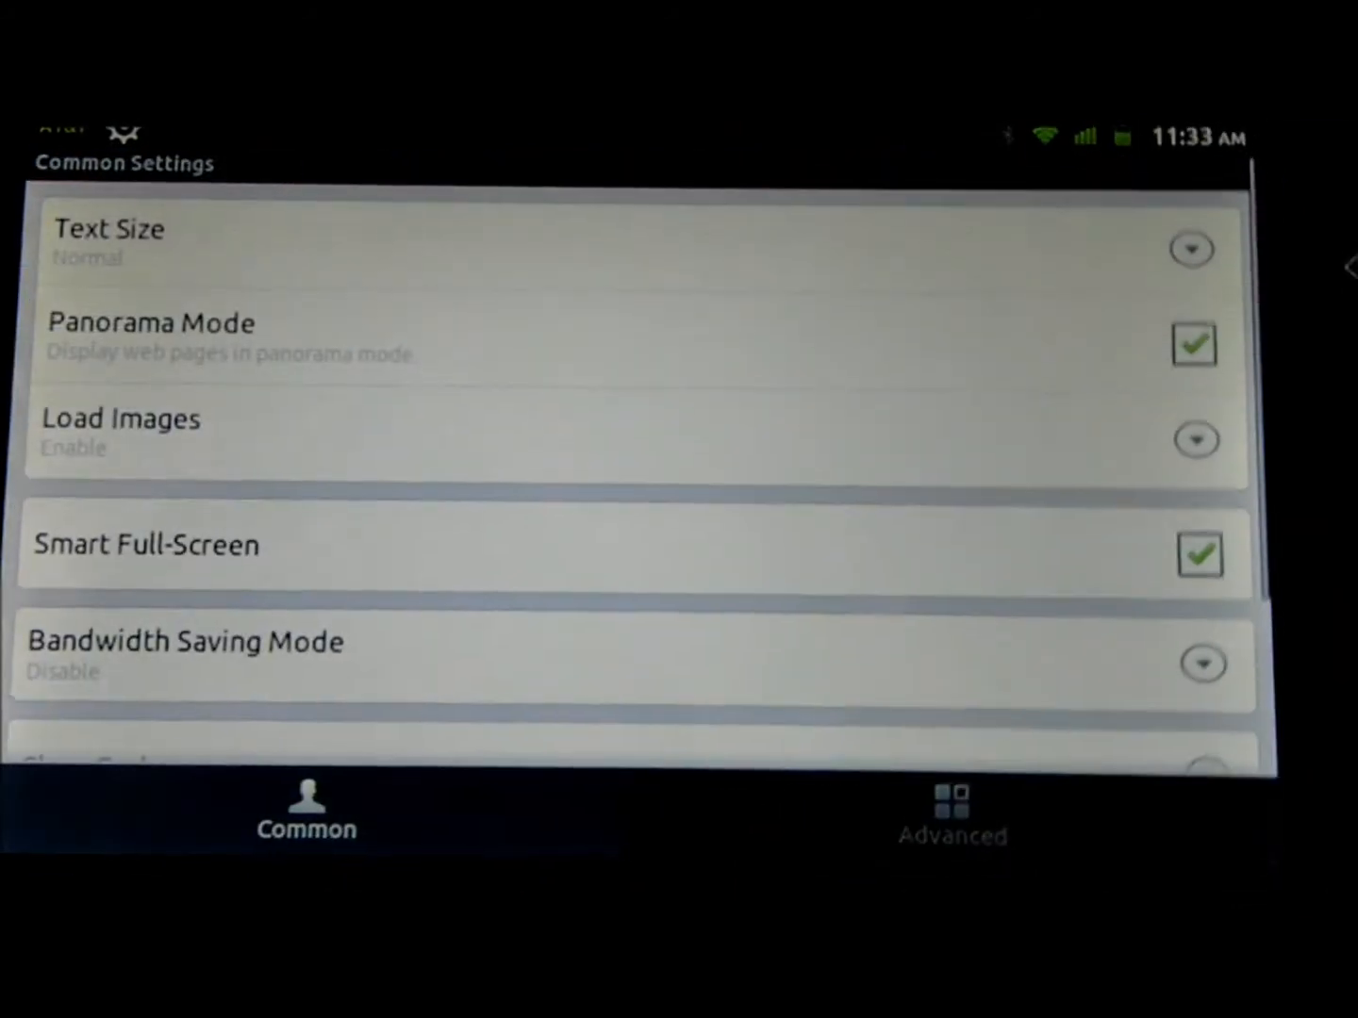
{"action": "scroll", "scroll_direction": "down", "scroll_amount": 3}
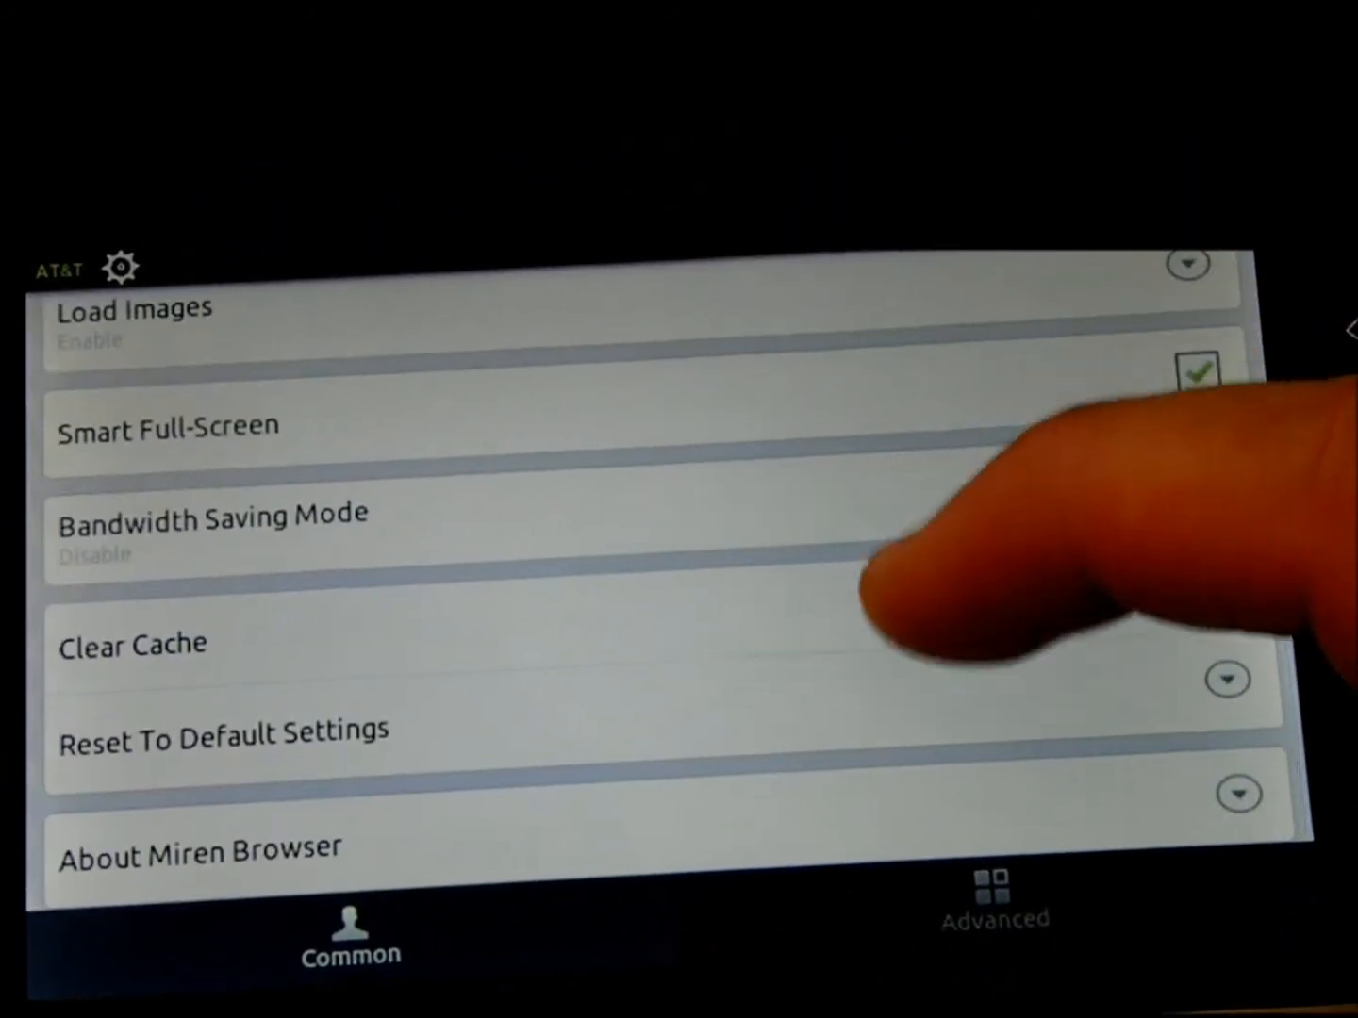